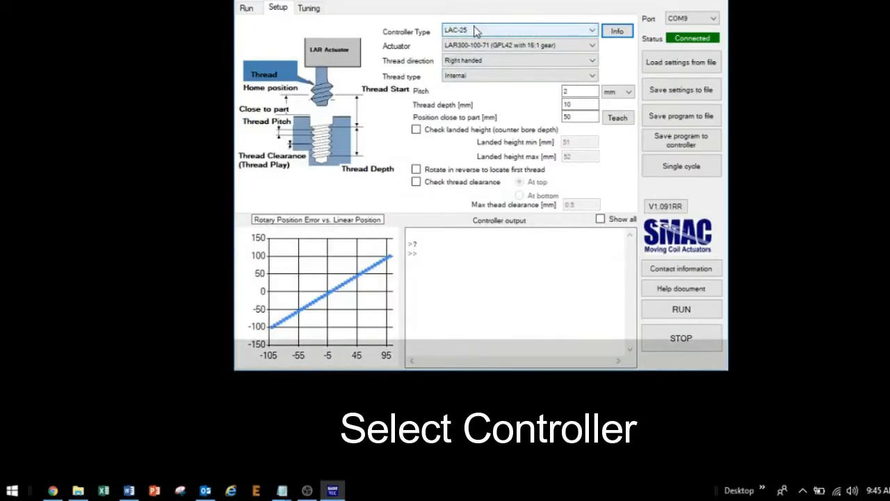
{"action": "mouse_move", "coordinate": [470, 45]}
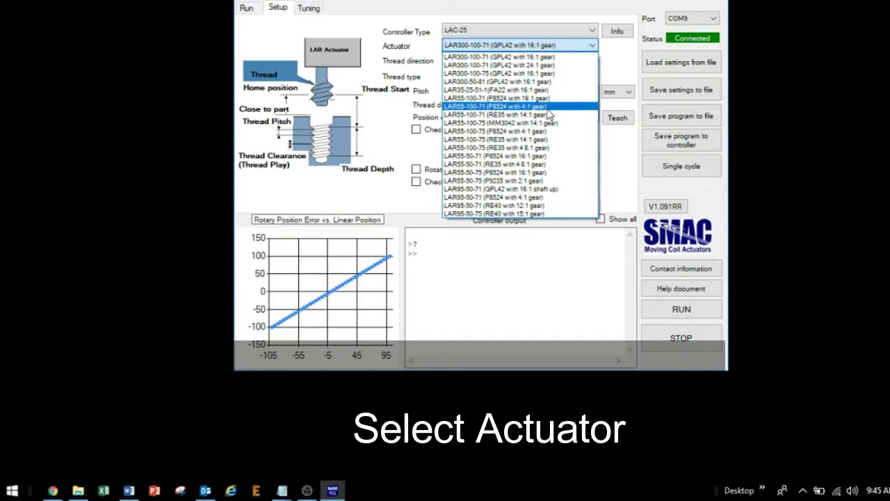
Pick the actuator model and set the thread direction to right-handed
{"action": "left_click", "coordinate": [515, 105]}
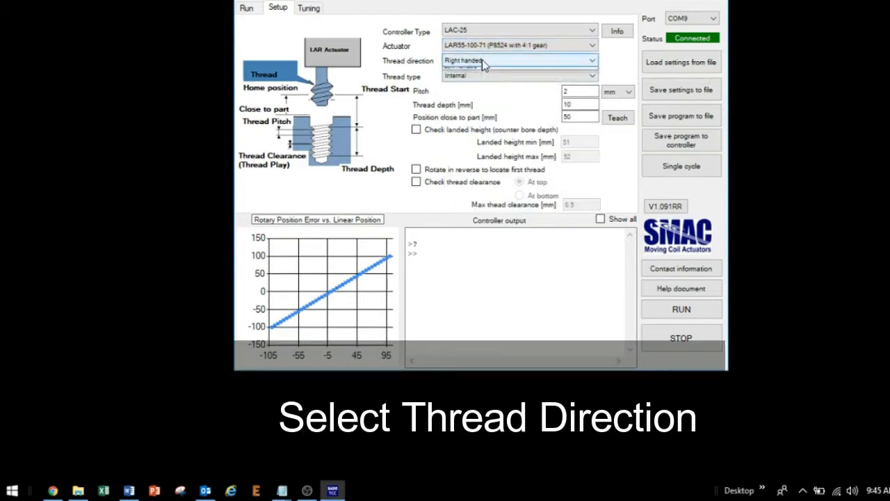
{"action": "left_click", "coordinate": [512, 60]}
{"action": "type", "text": "16"}
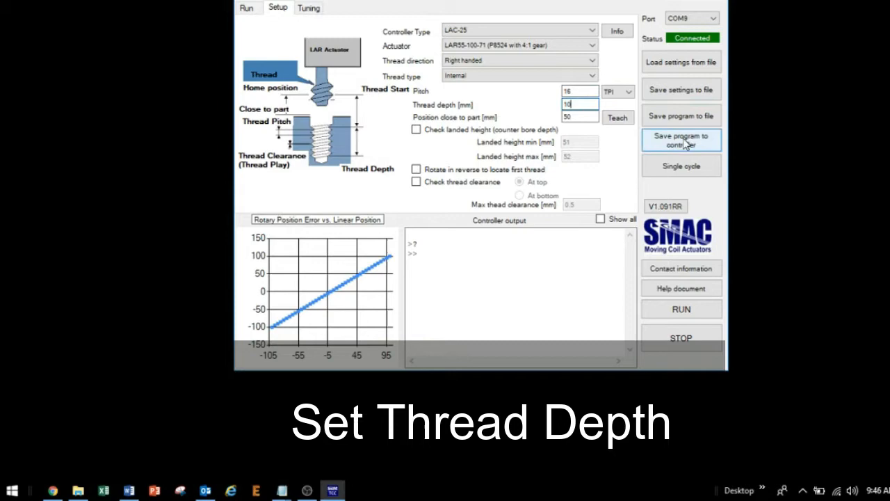
Save the program to the controller until the output reads LINEAR HOME
{"action": "left_click", "coordinate": [681, 139]}
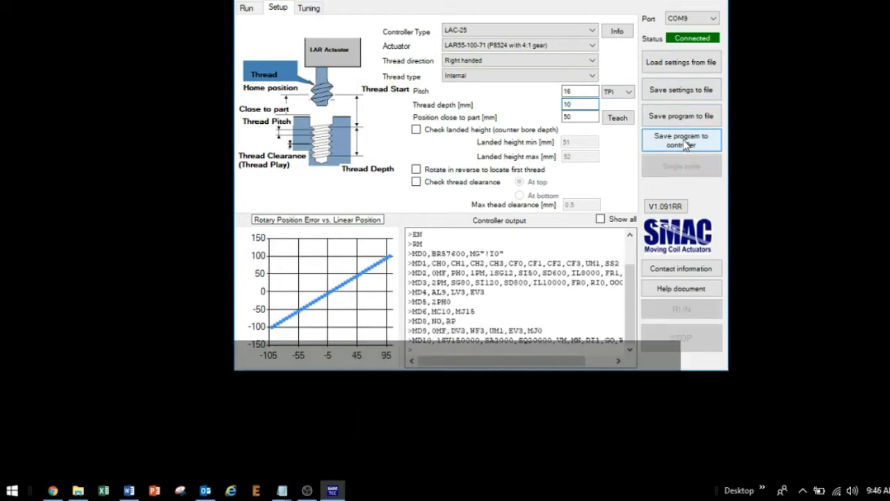
{"action": "left_click", "coordinate": [682, 139]}
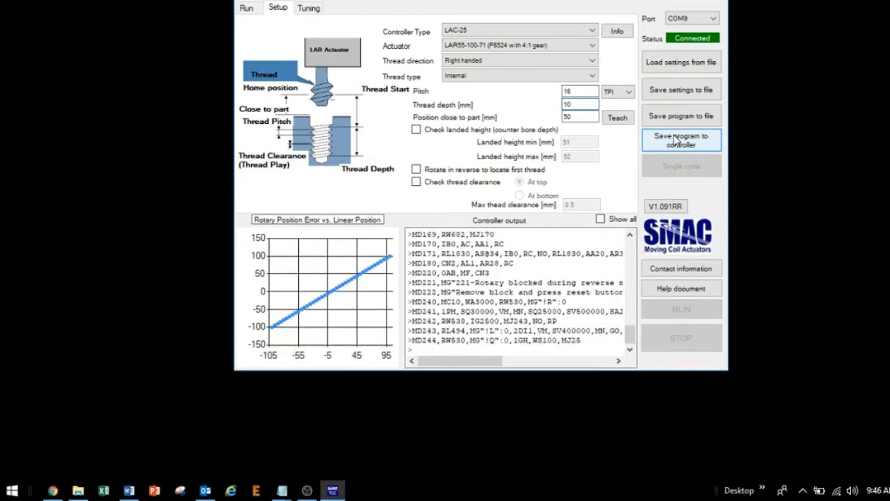
{"action": "left_click", "coordinate": [682, 140]}
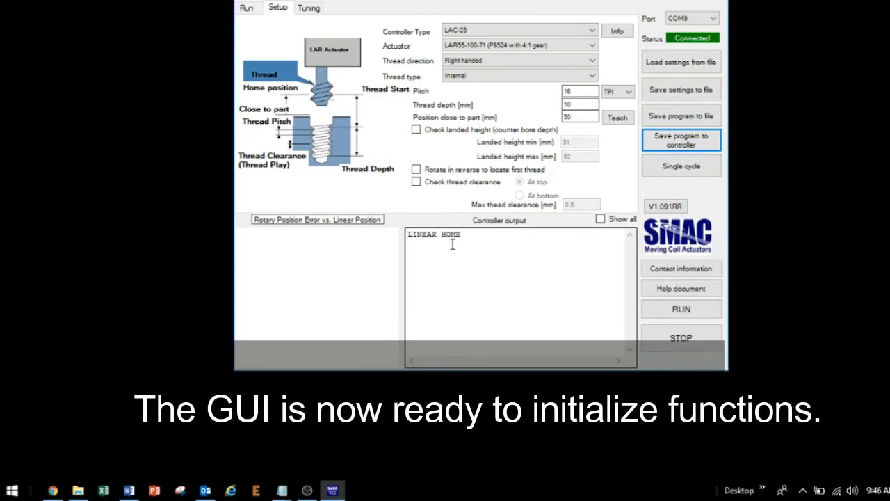
{"action": "mouse_move", "coordinate": [457, 245]}
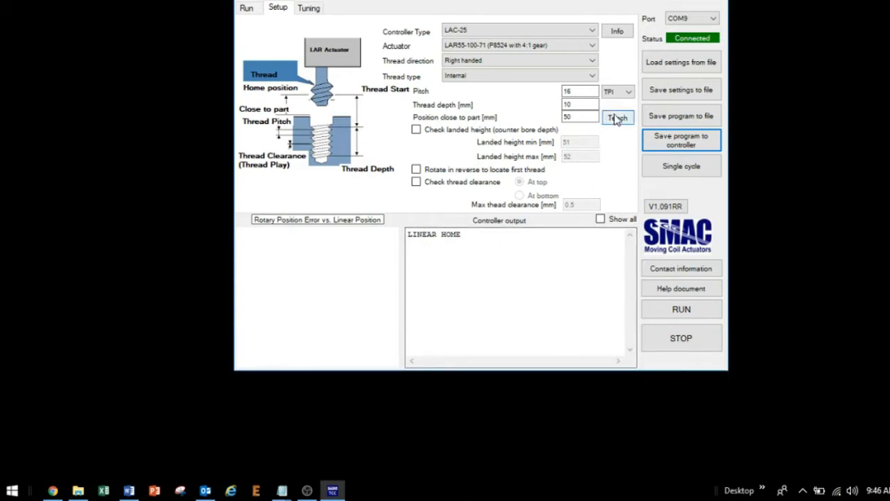
Teach the part height automatically so the landed height fields hold 65.552
{"action": "left_click", "coordinate": [617, 117]}
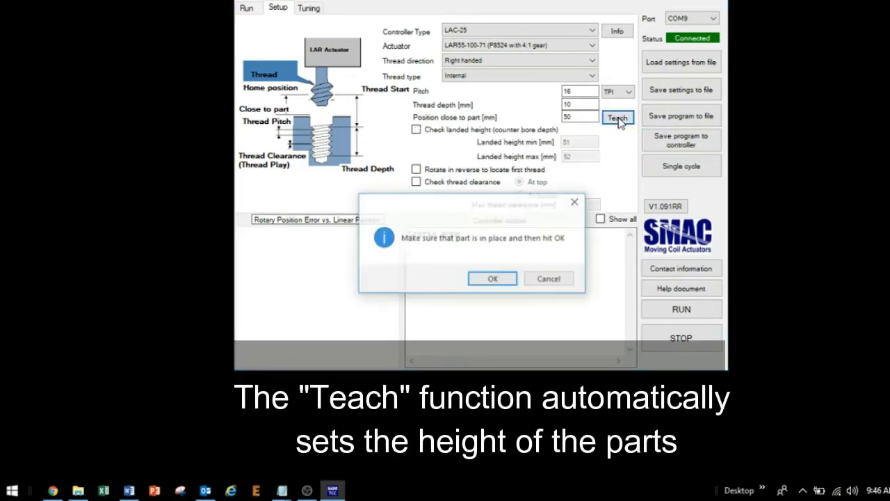
{"action": "left_click", "coordinate": [493, 278]}
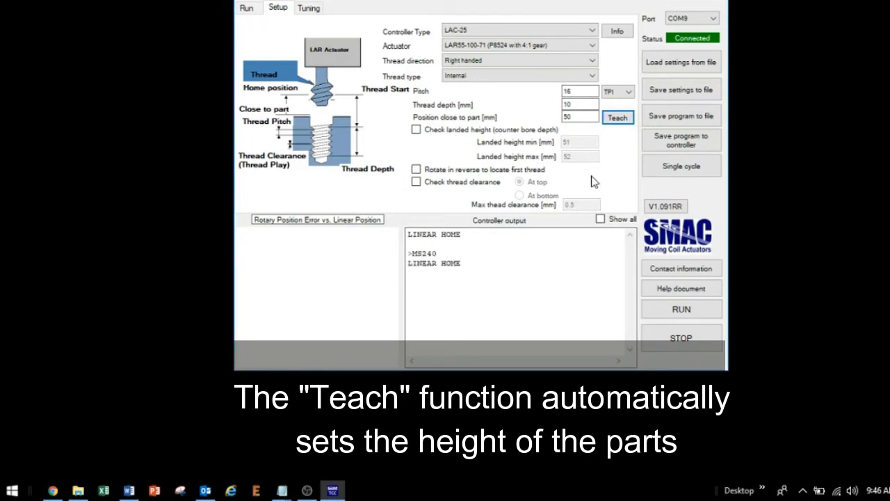
{"action": "left_click", "coordinate": [579, 117]}
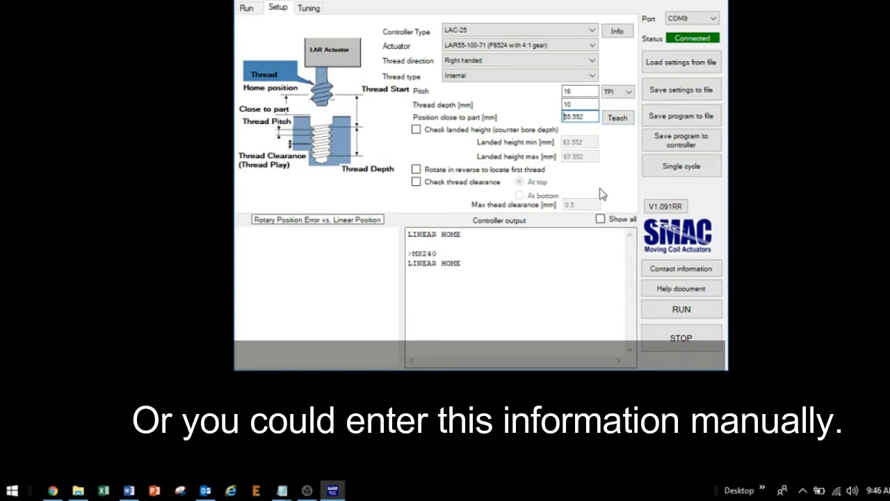
{"action": "left_click", "coordinate": [618, 117]}
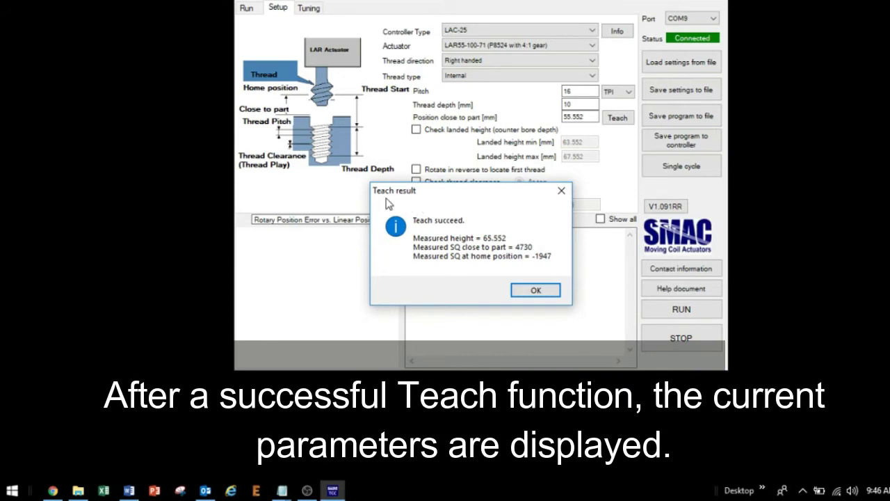
{"action": "mouse_move", "coordinate": [484, 236]}
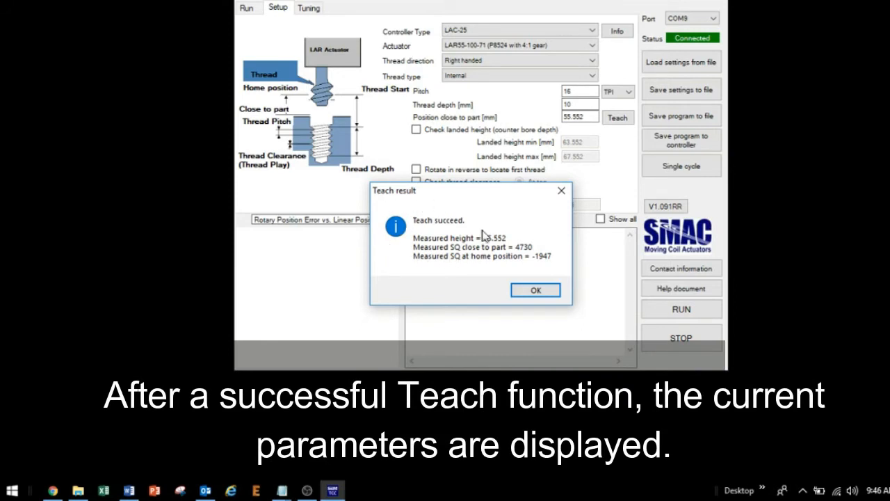
{"action": "mouse_move", "coordinate": [499, 234]}
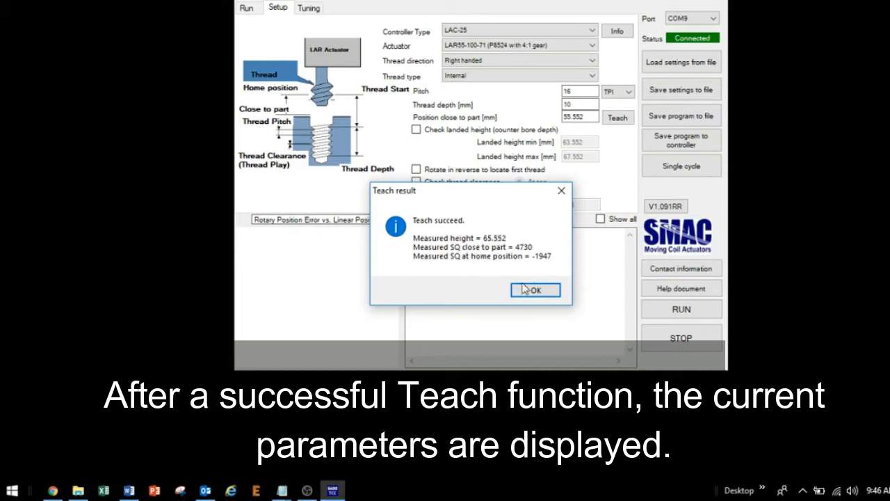
{"action": "left_click", "coordinate": [534, 291]}
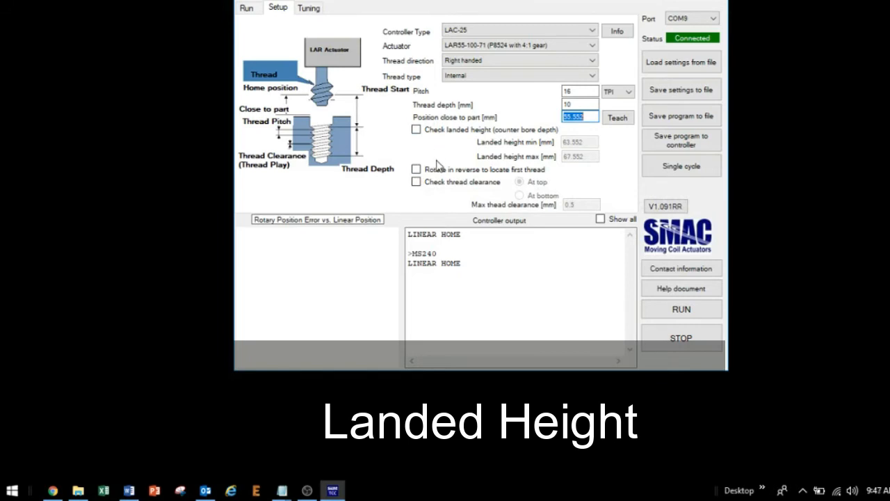
Enable landed height check, reverse rotation to first thread, and clearance check at top of 0.5 mm
{"action": "left_click", "coordinate": [416, 129]}
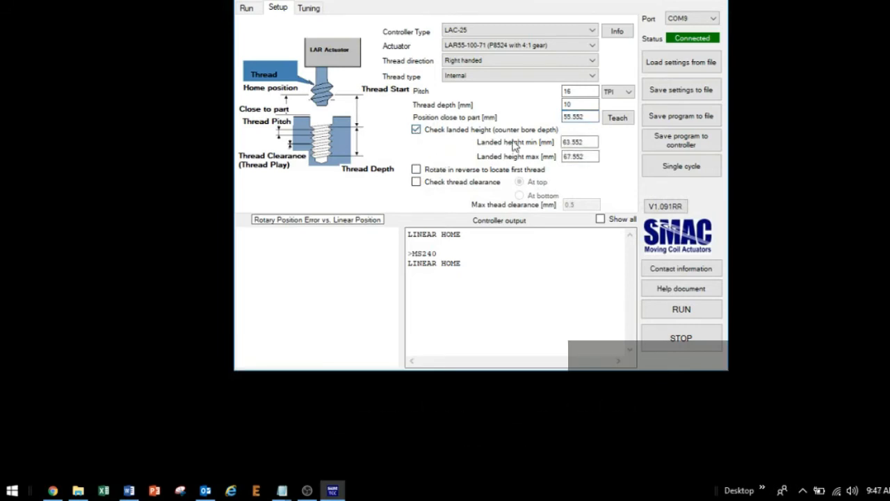
{"action": "left_click", "coordinate": [416, 170]}
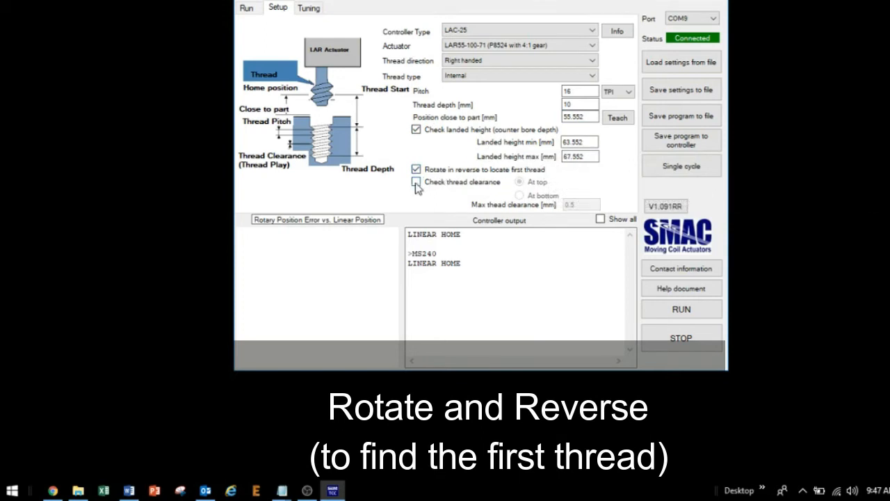
{"action": "left_click", "coordinate": [416, 181]}
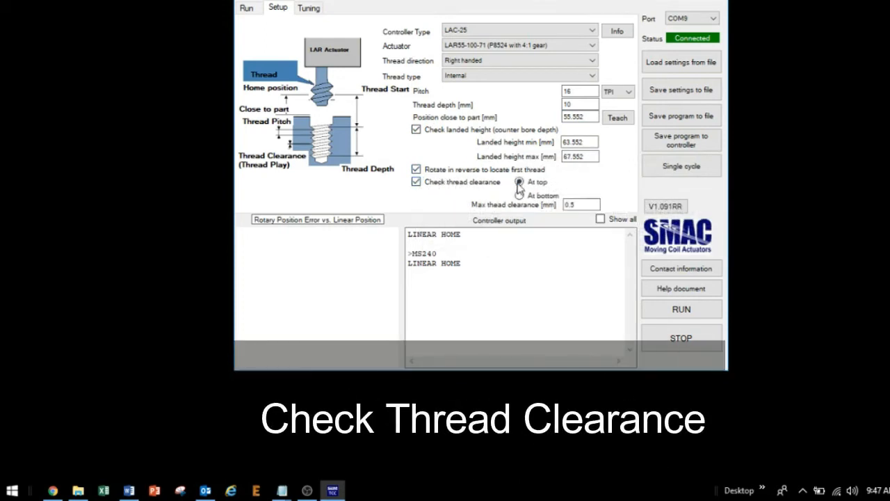
{"action": "left_click", "coordinate": [521, 181]}
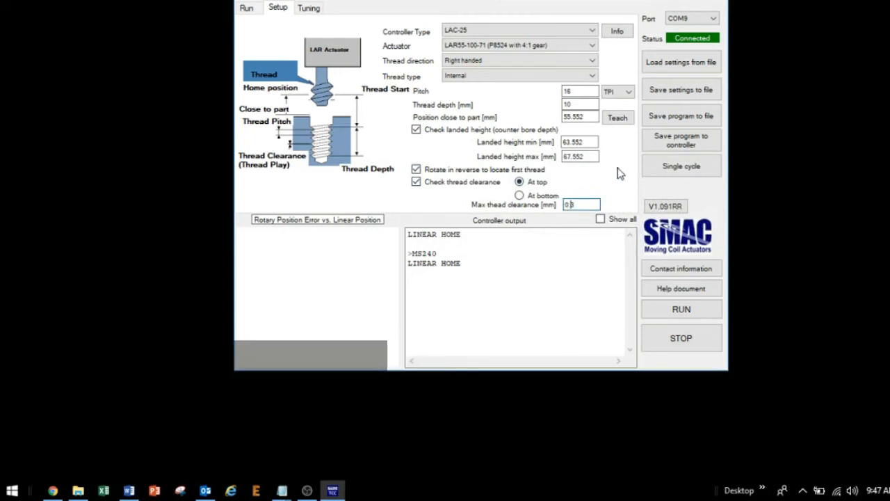
{"action": "left_click", "coordinate": [681, 139]}
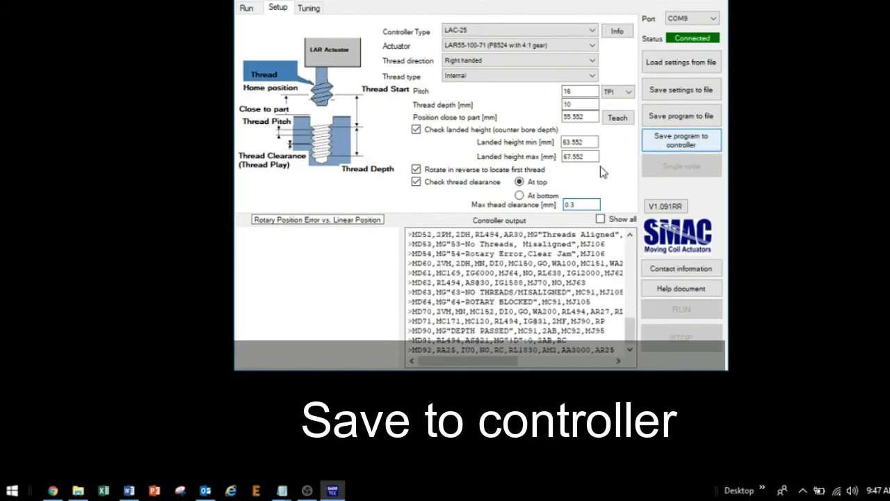
Save the updated check settings to the controller, returning the output to LINEAR HOME
{"action": "left_click", "coordinate": [681, 139]}
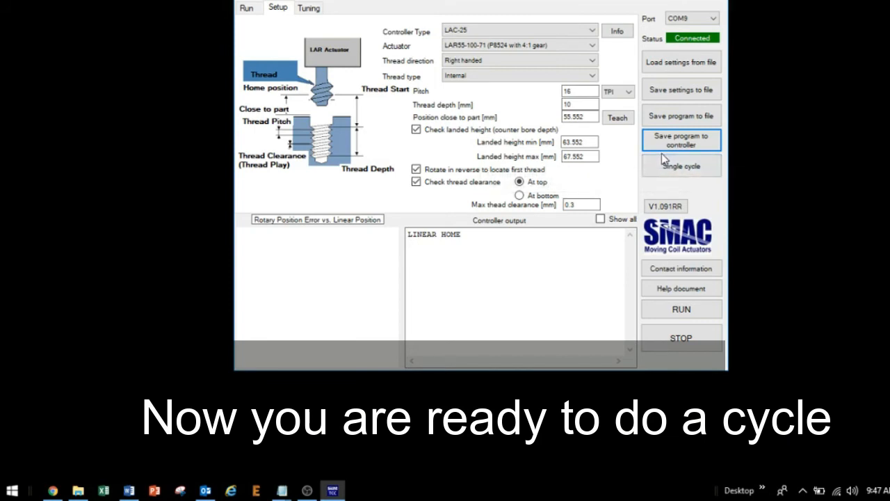
{"action": "mouse_move", "coordinate": [681, 166]}
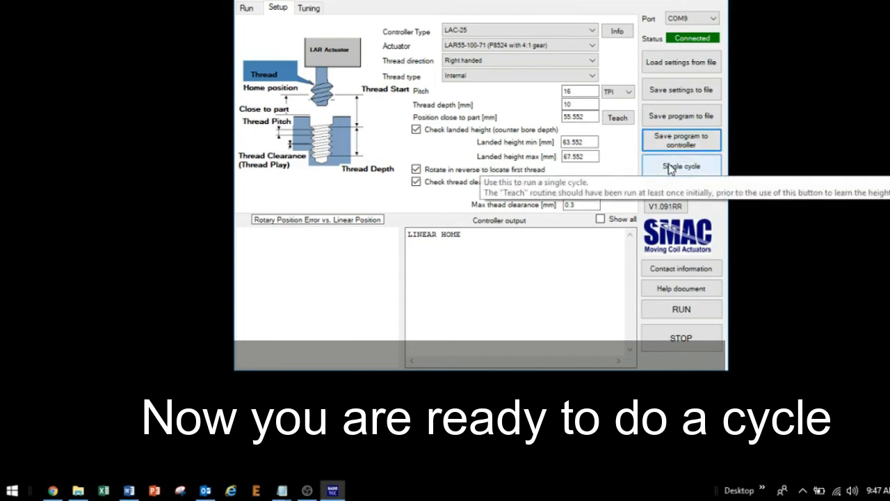
Run a single cycle reporting HEIGHT OK, Threads Aligned, DEPTH PASSED and Push-pull test OK
{"action": "left_click", "coordinate": [681, 165]}
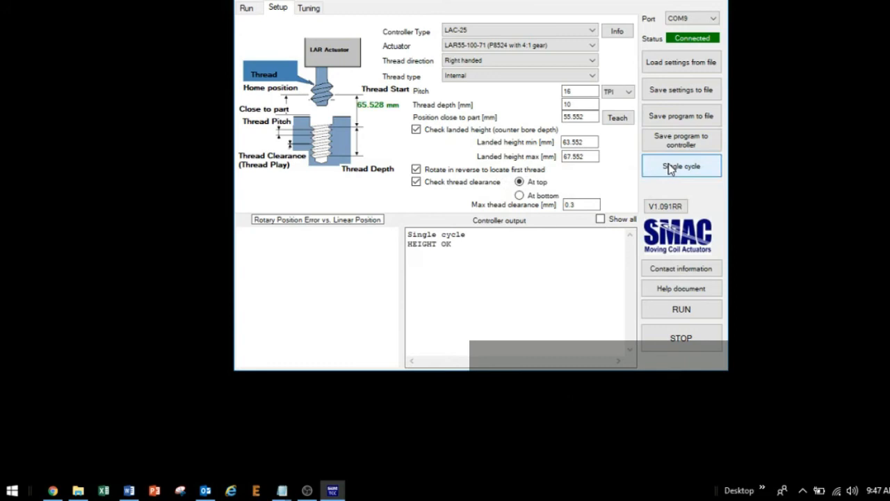
{"action": "left_click", "coordinate": [681, 165]}
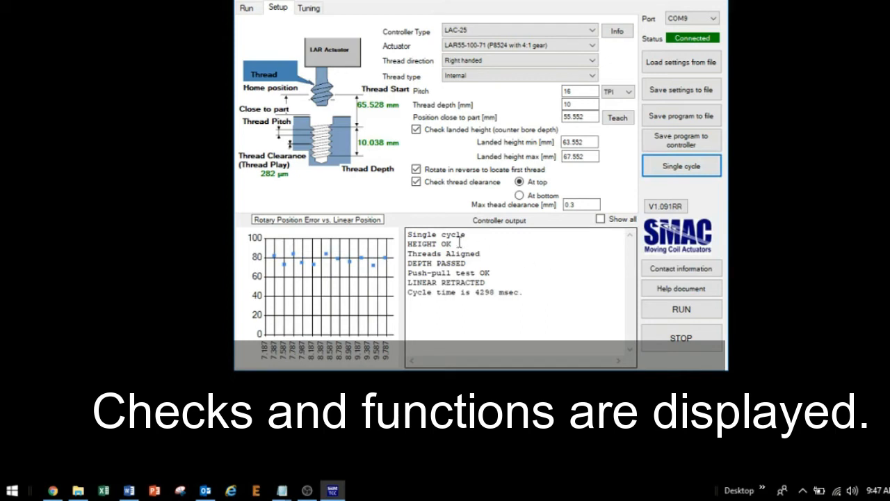
{"action": "mouse_move", "coordinate": [492, 239]}
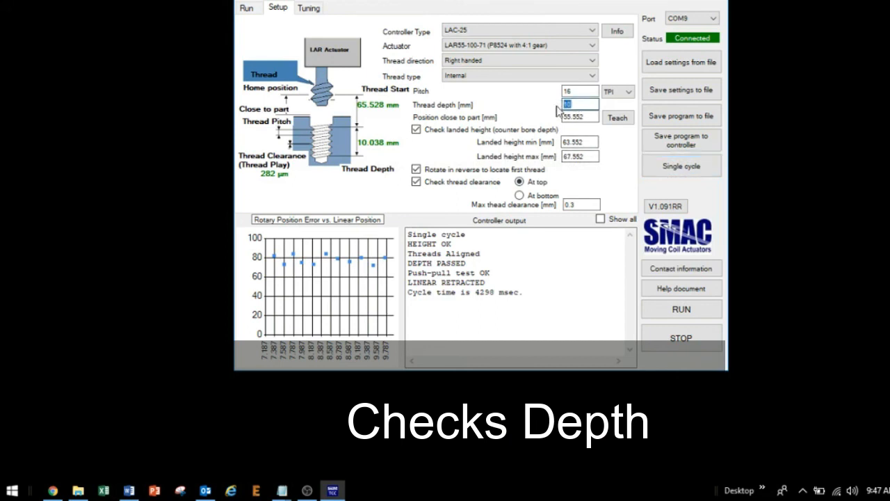
{"action": "mouse_move", "coordinate": [381, 155]}
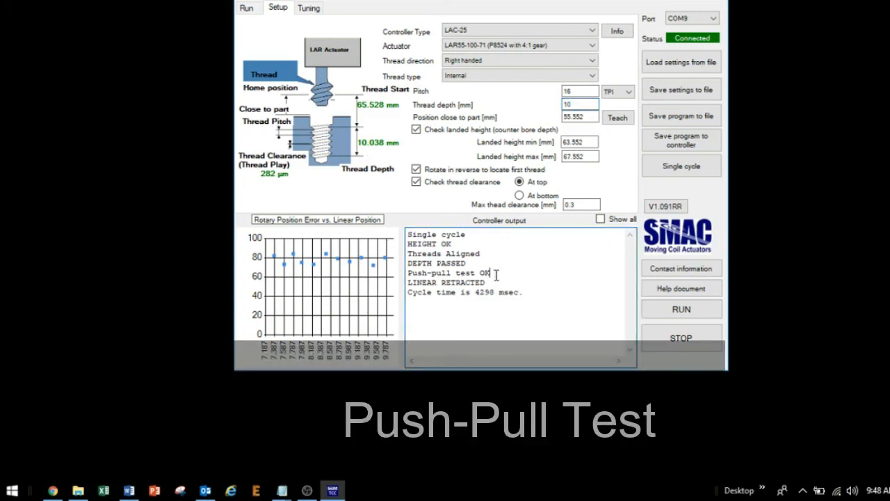
{"action": "mouse_move", "coordinate": [306, 193]}
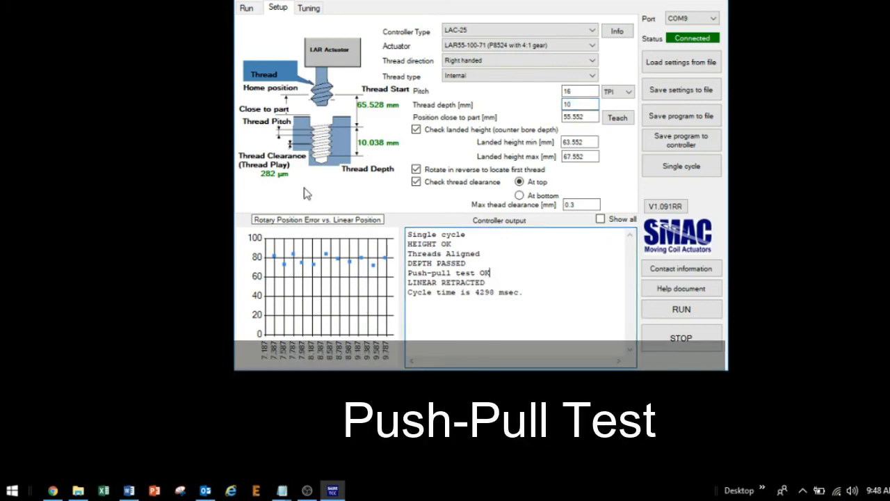